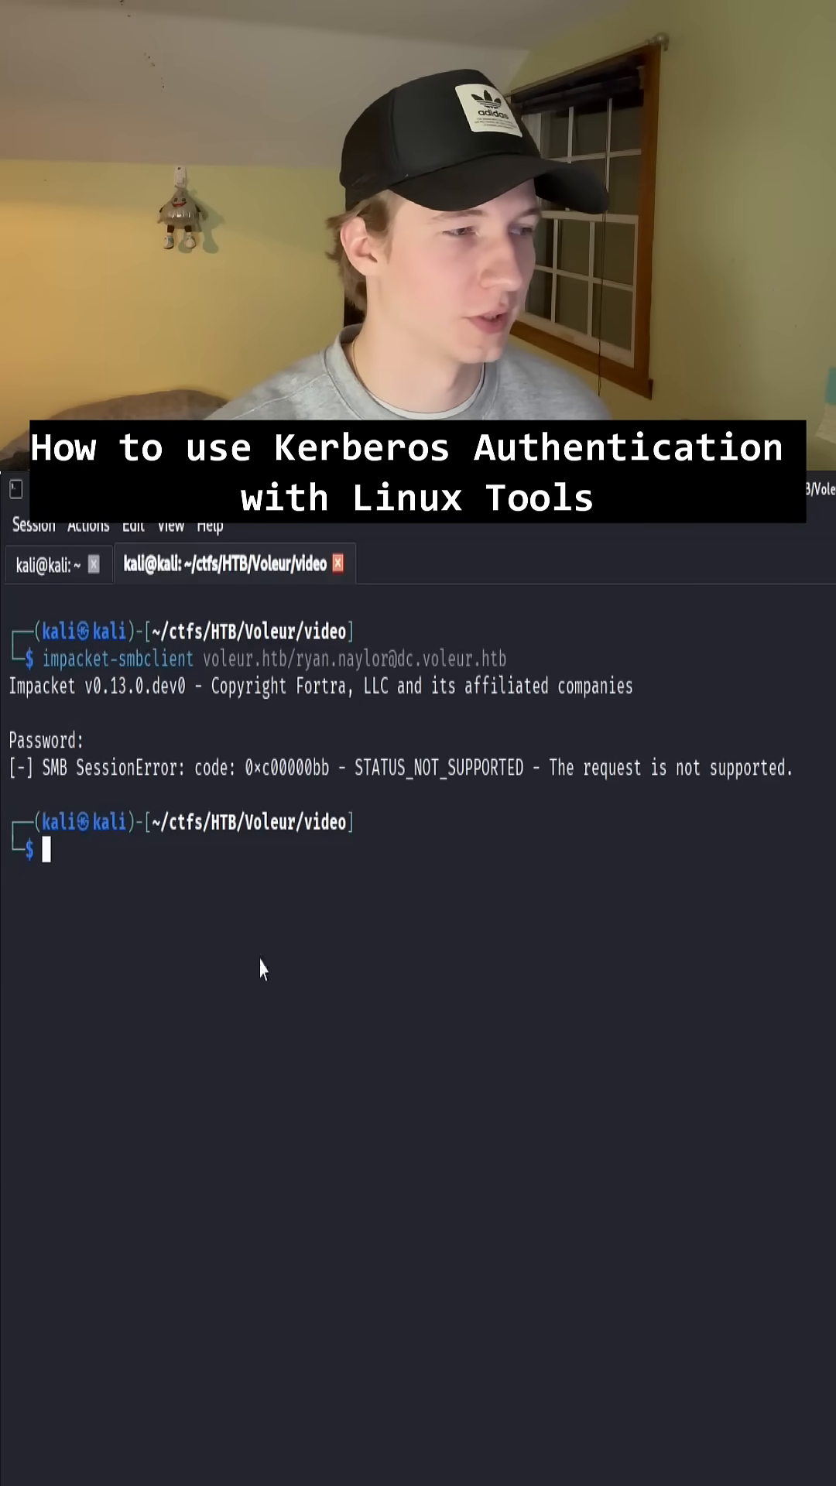
Open /etc/krb5.conf with sudo nano and highlight the VOLEUR.HTB kdc = dc.voleur.htb entry
{"action": "double_click", "coordinate": [663, 768]}
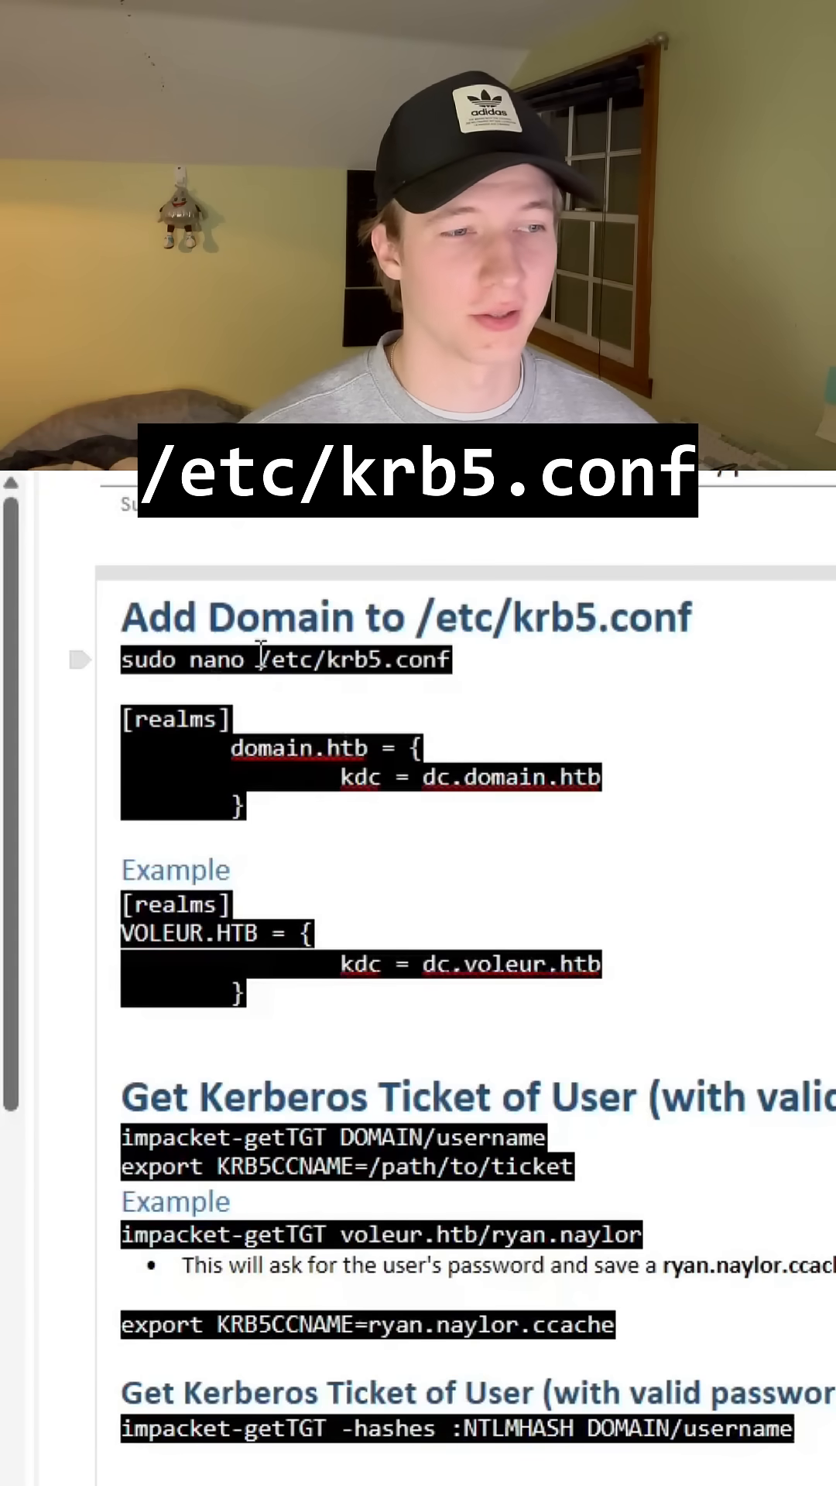
{"action": "mouse_move", "coordinate": [457, 683]}
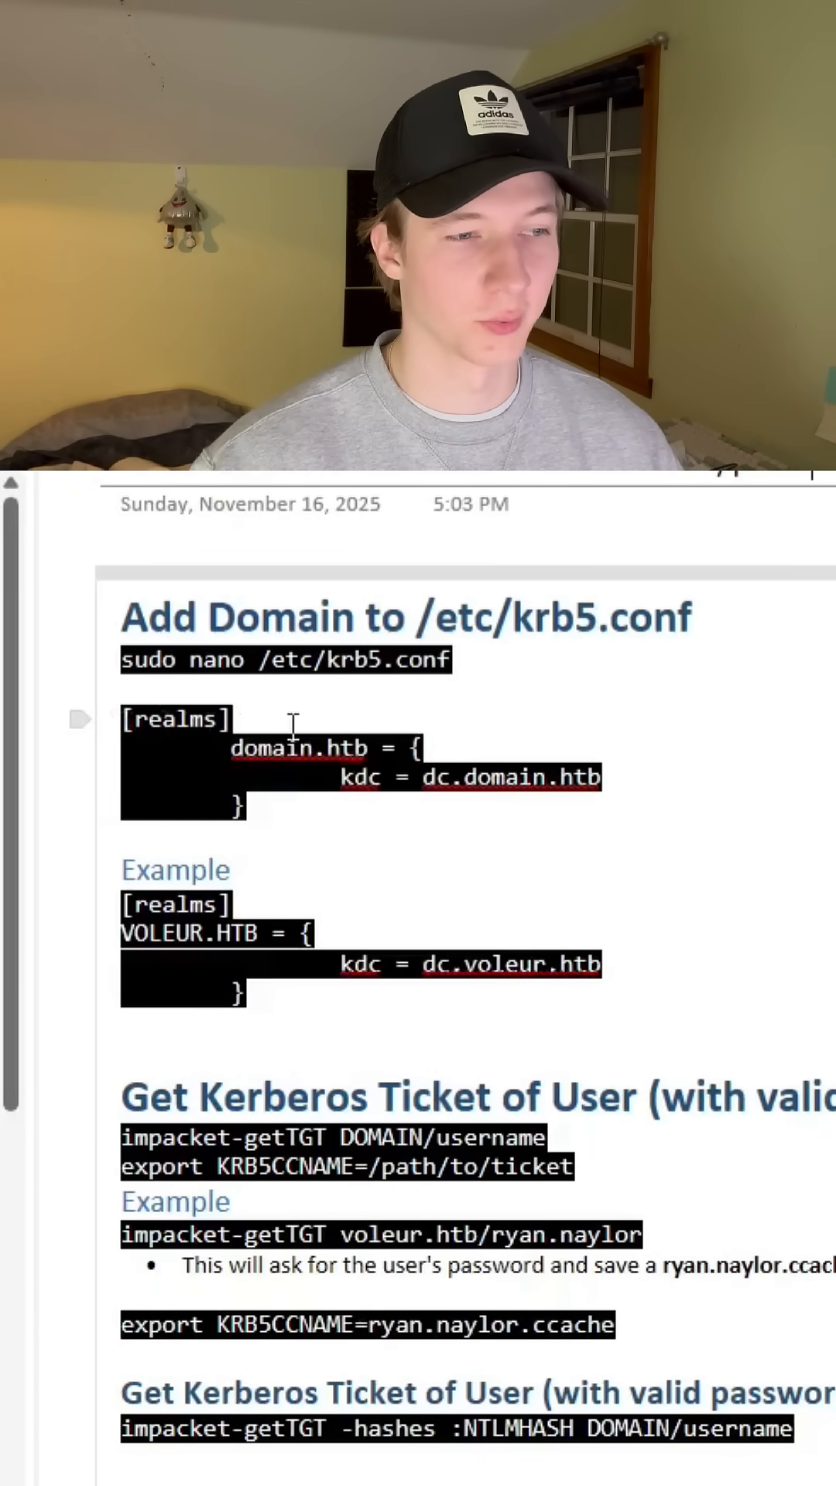
{"action": "mouse_move", "coordinate": [464, 739]}
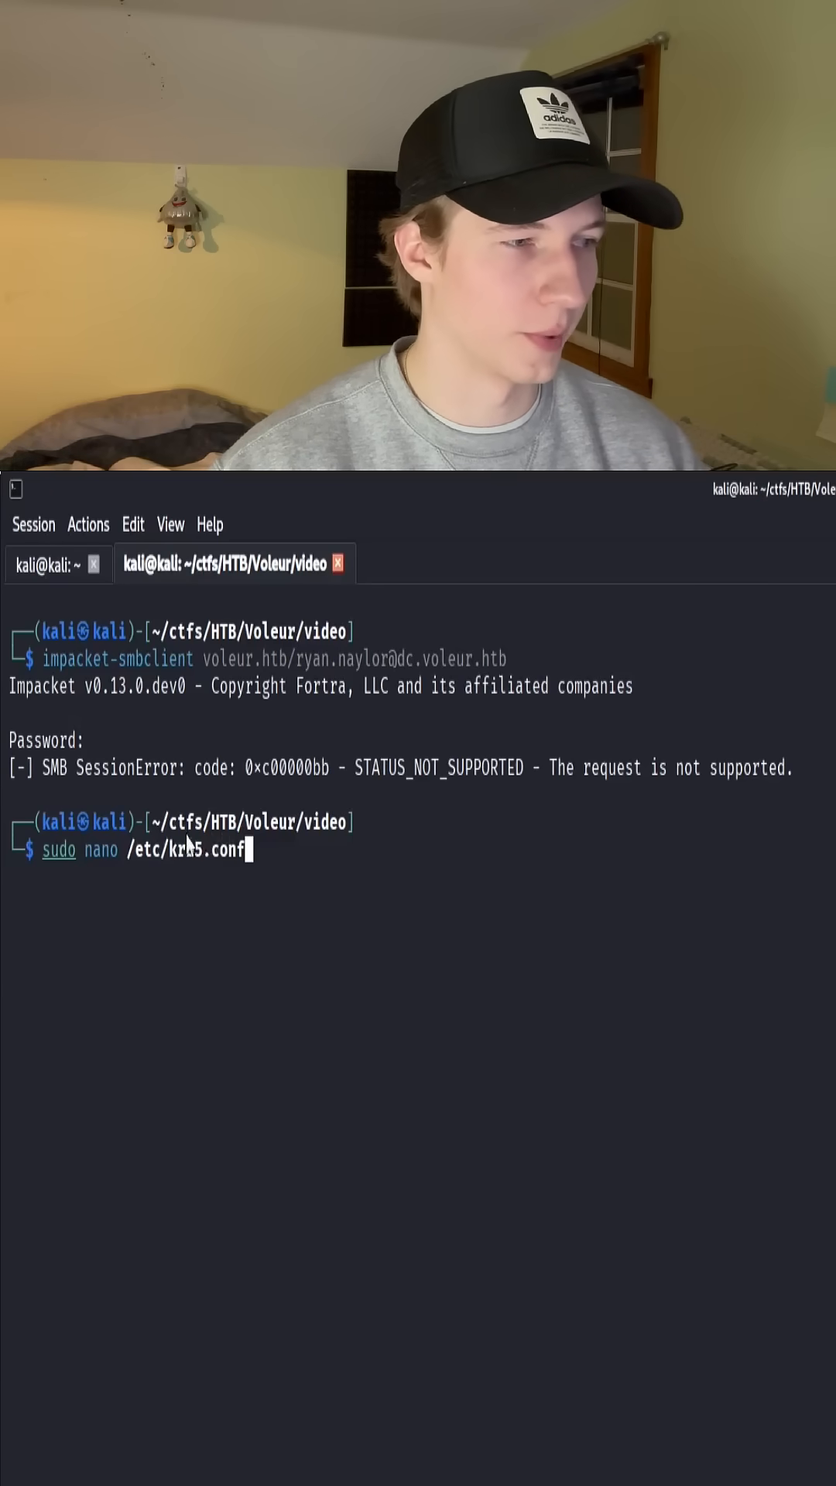
{"action": "key", "text": "Return"}
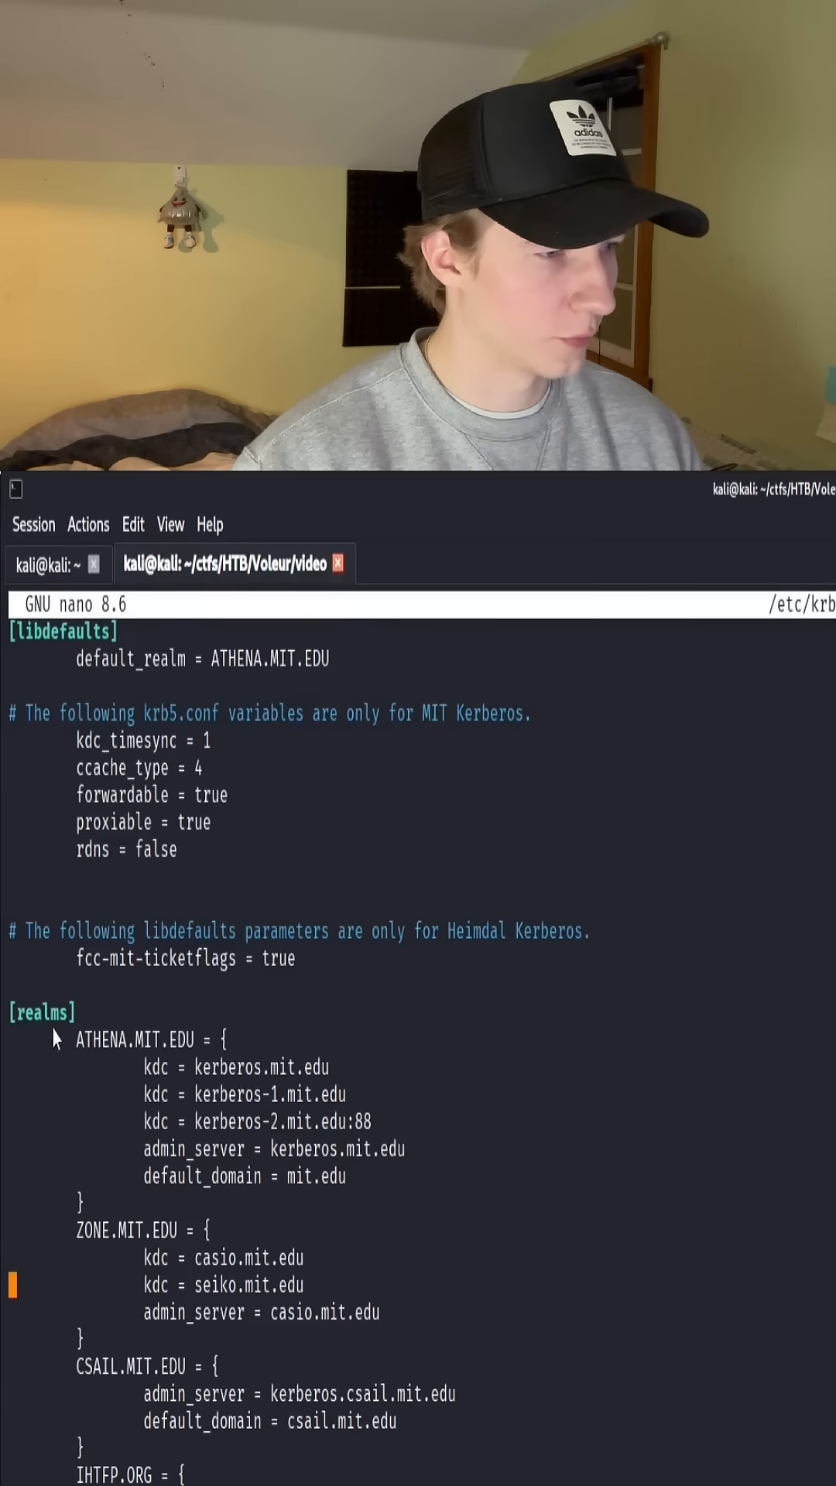
{"action": "mouse_move", "coordinate": [570, 1273]}
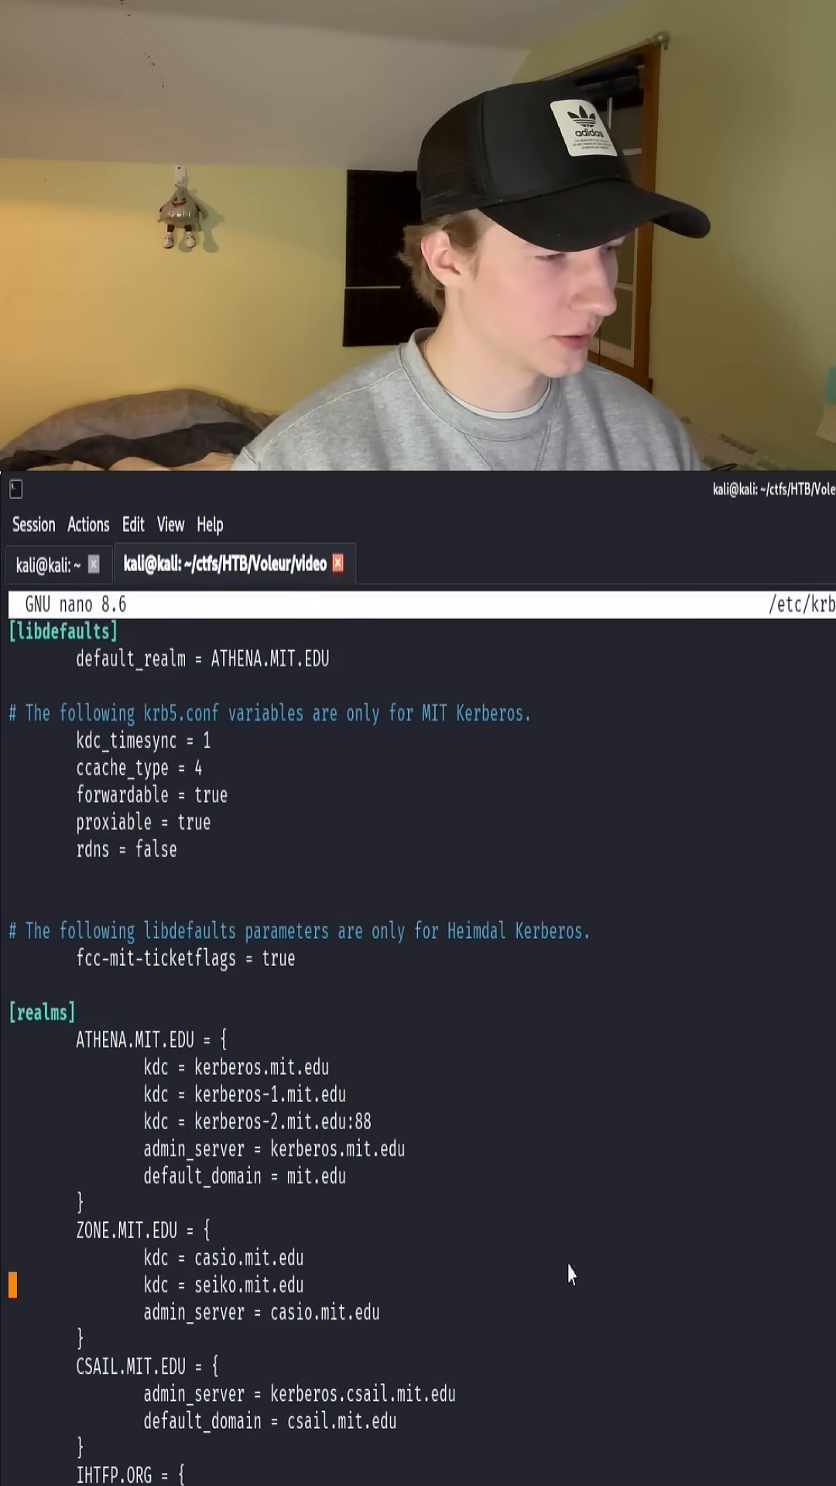
{"action": "scroll", "scroll_direction": "down", "scroll_amount": 3}
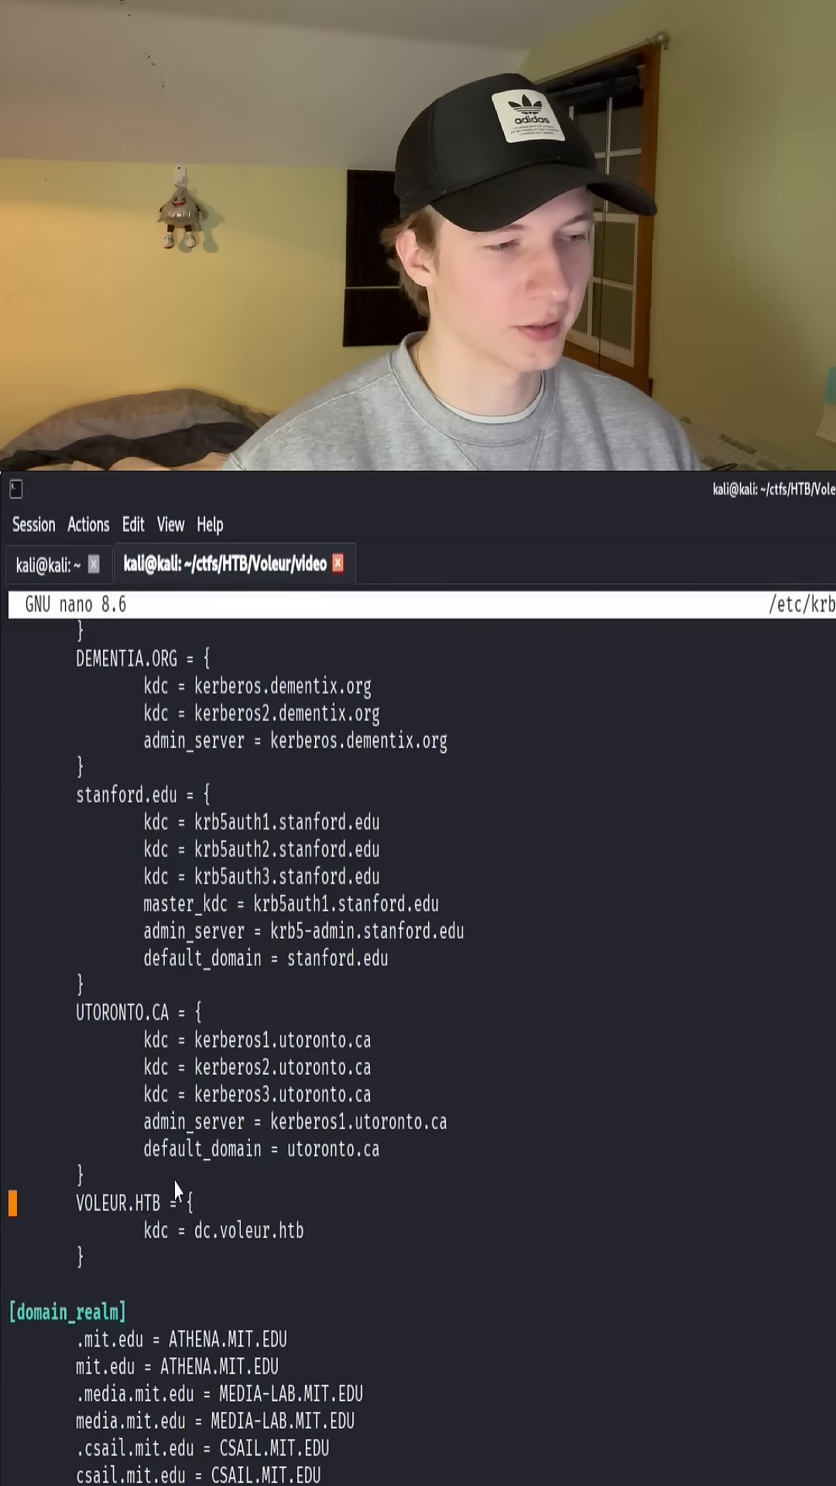
{"action": "double_click", "coordinate": [156, 1231]}
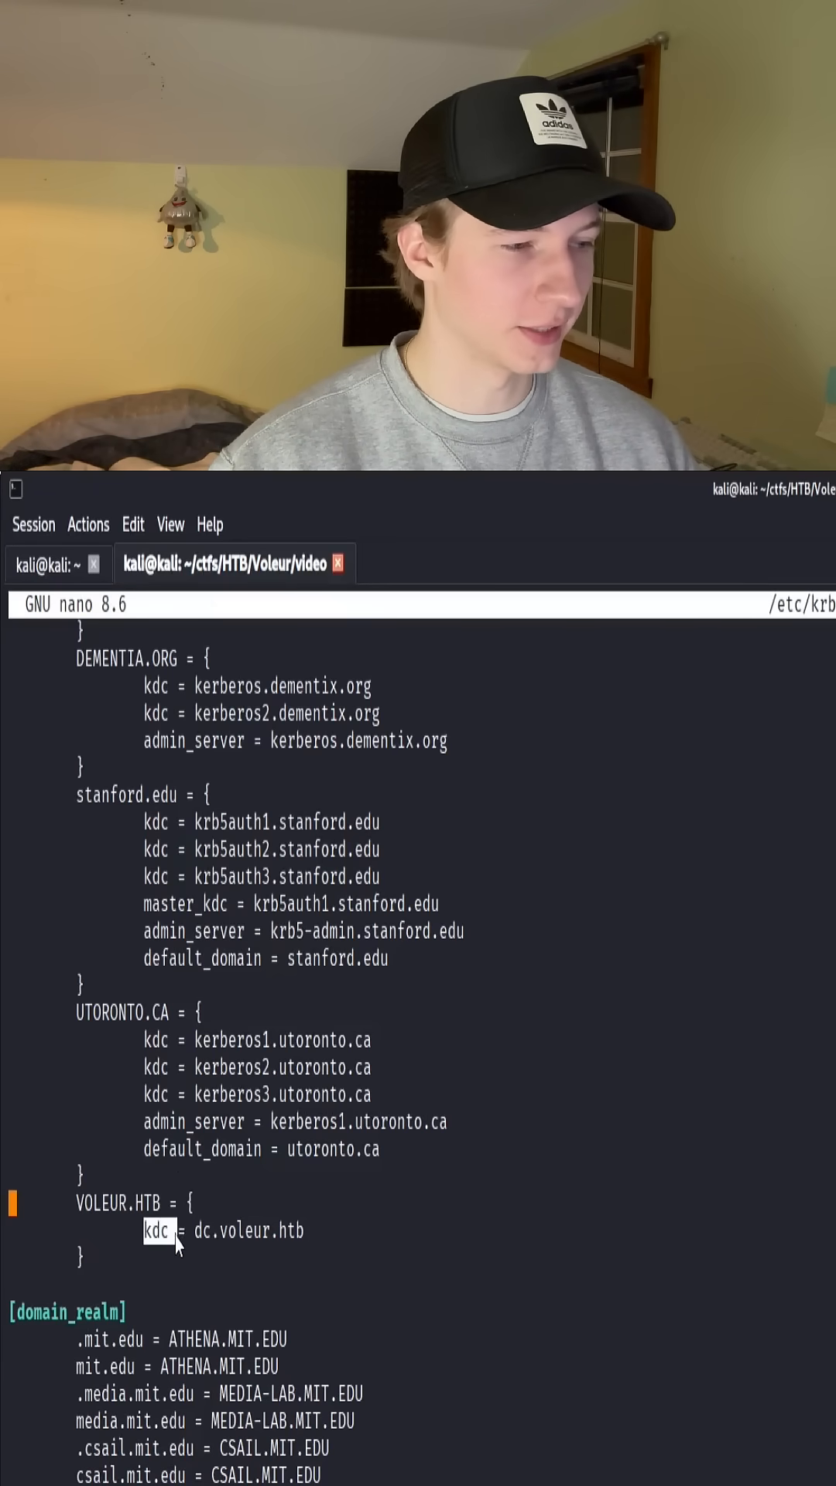
{"action": "mouse_move", "coordinate": [291, 1251]}
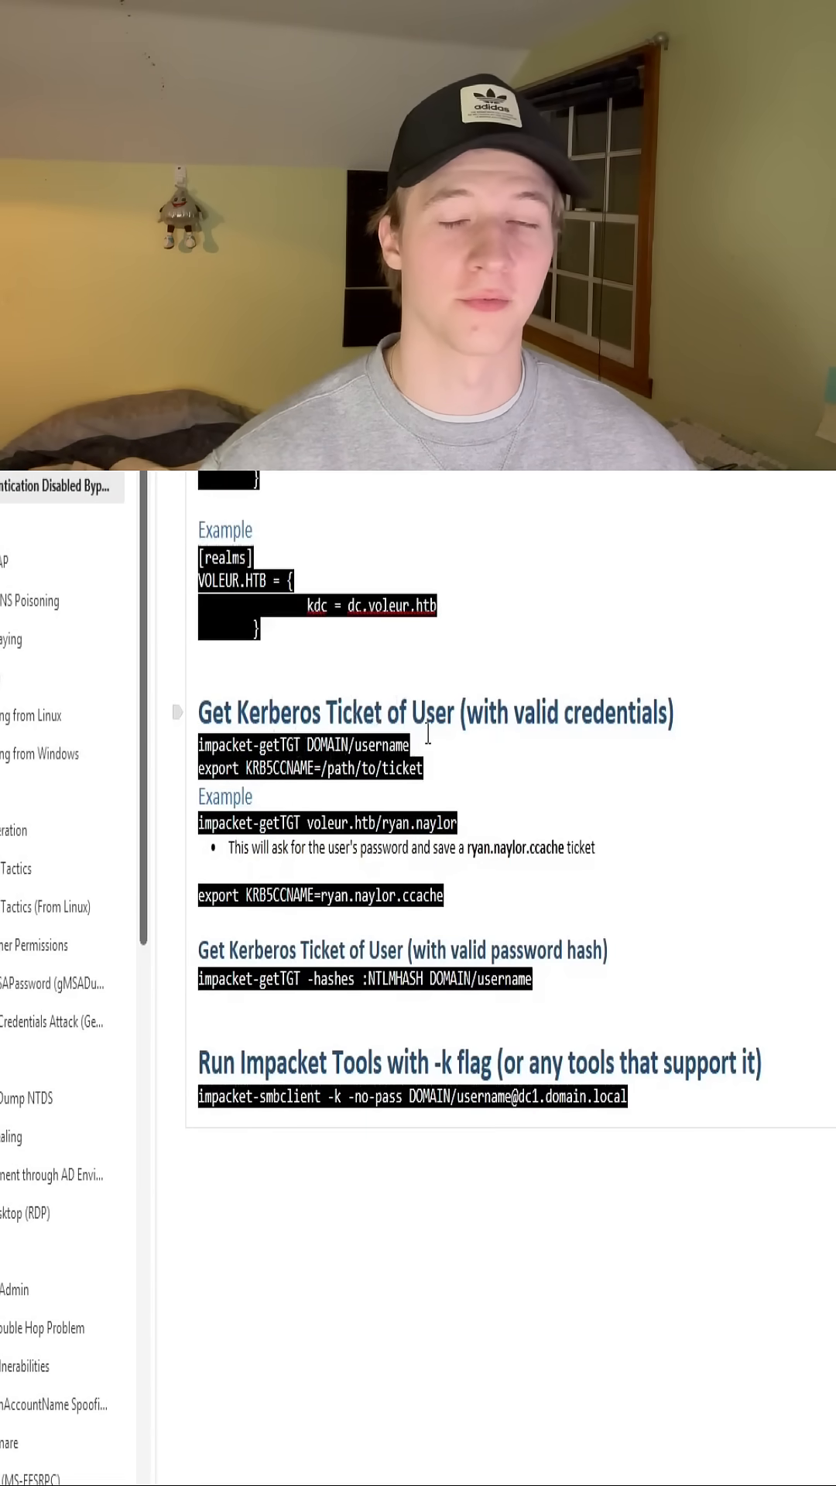
{"action": "mouse_move", "coordinate": [443, 794]}
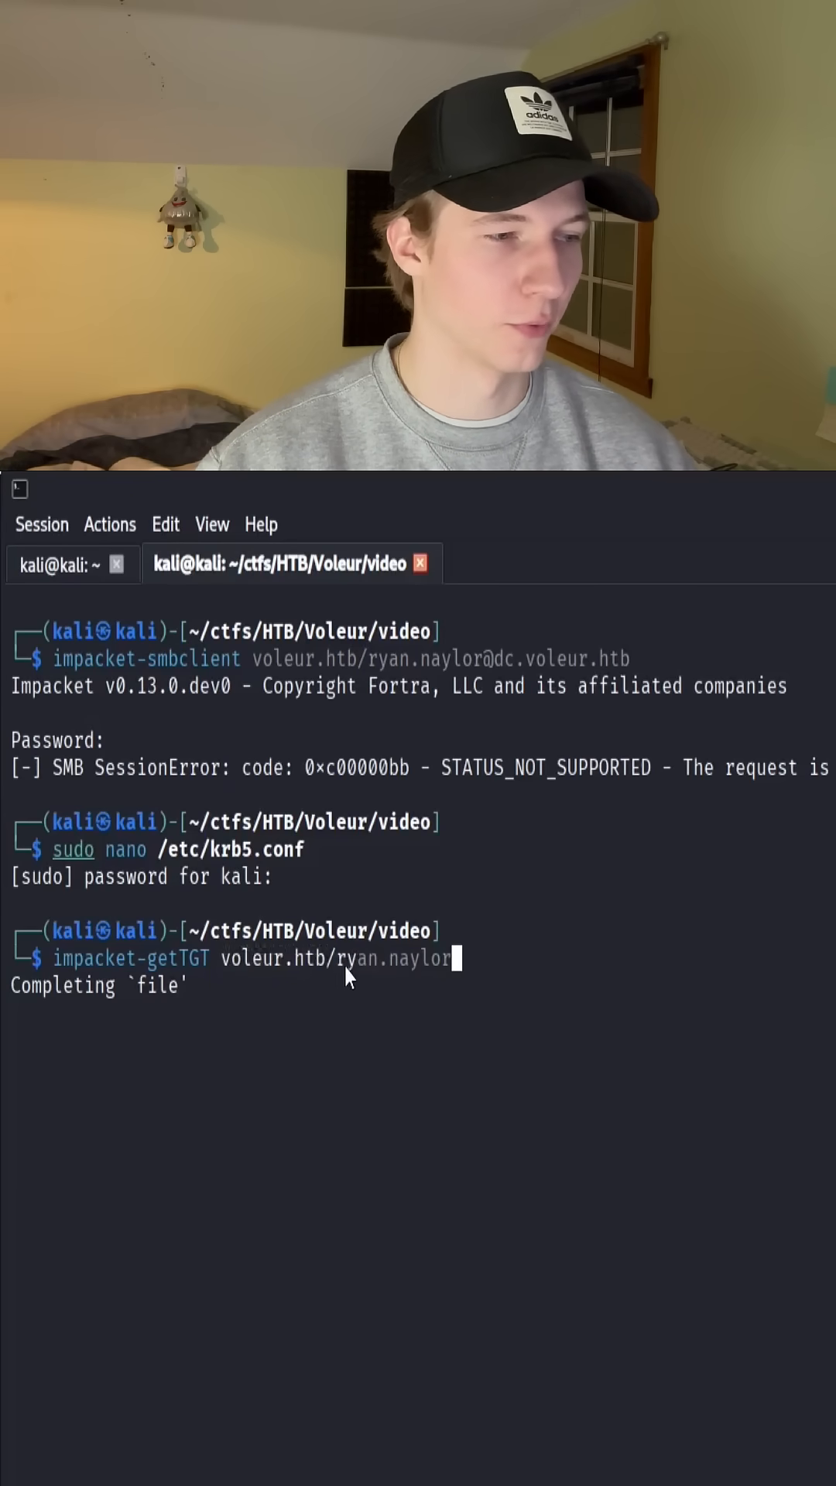
Run impacket-getTGT voleur.htb/ryan.naylor and submit the password
{"action": "key", "text": "Return"}
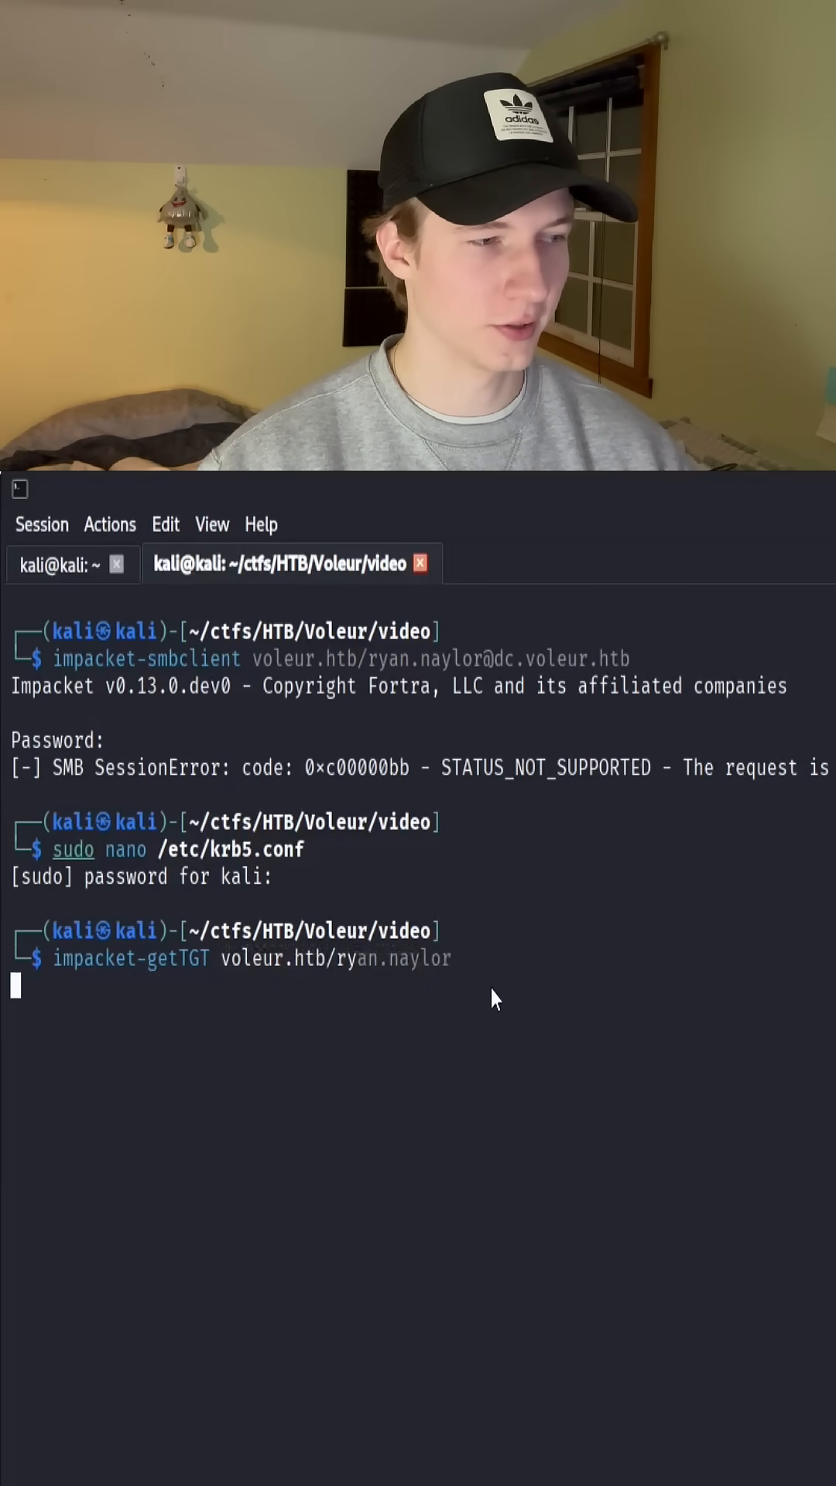
{"action": "key", "text": "Return"}
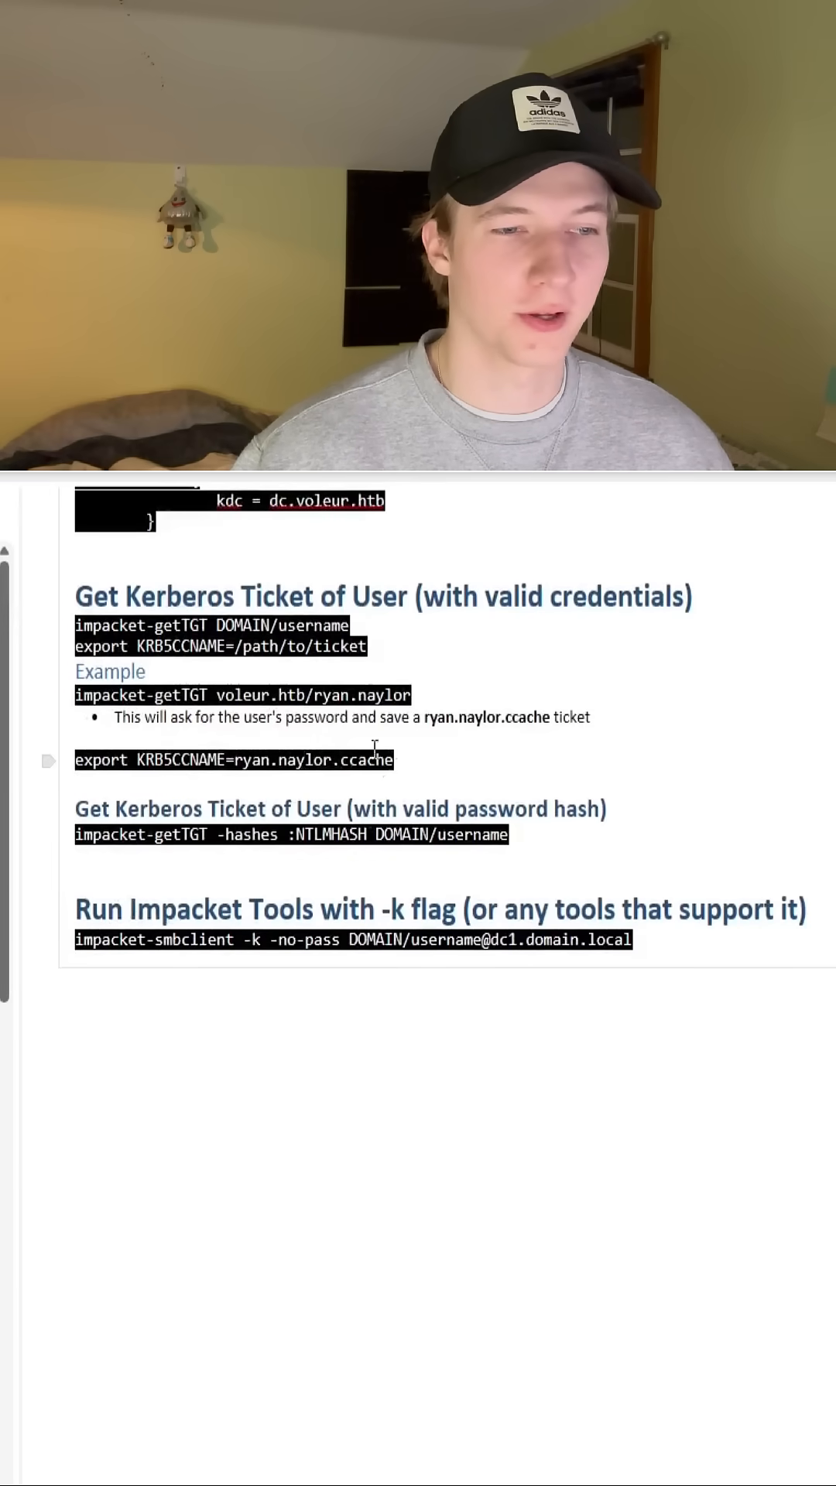
Edit the export line to KRB5CCNAME=/path/to/ryan.naylor.ccache and select the smbclient example
{"action": "left_click", "coordinate": [494, 1152]}
{"action": "type", "text": "/path/to/"}
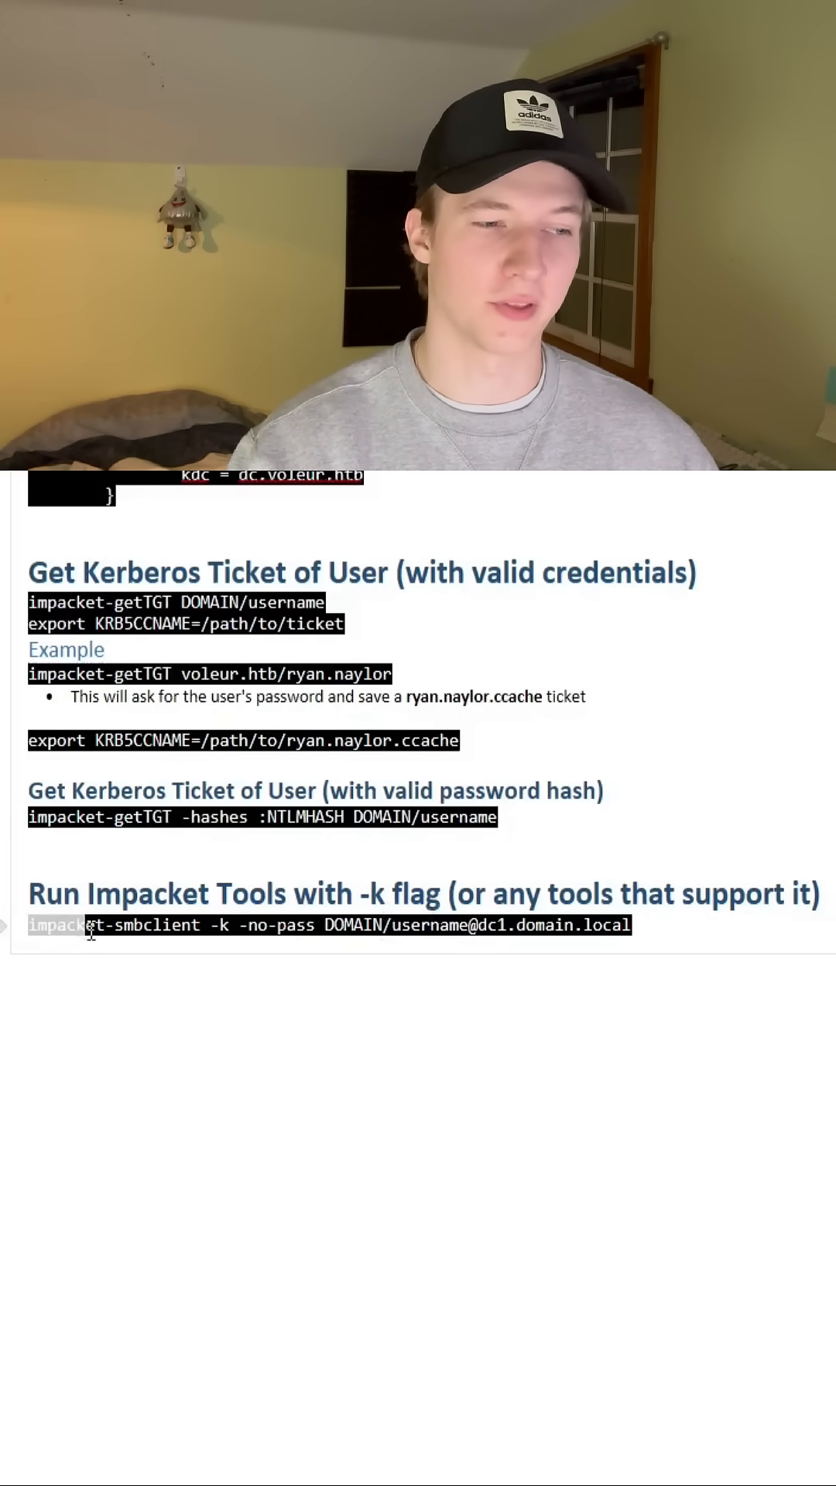
{"action": "left_click", "coordinate": [90, 925]}
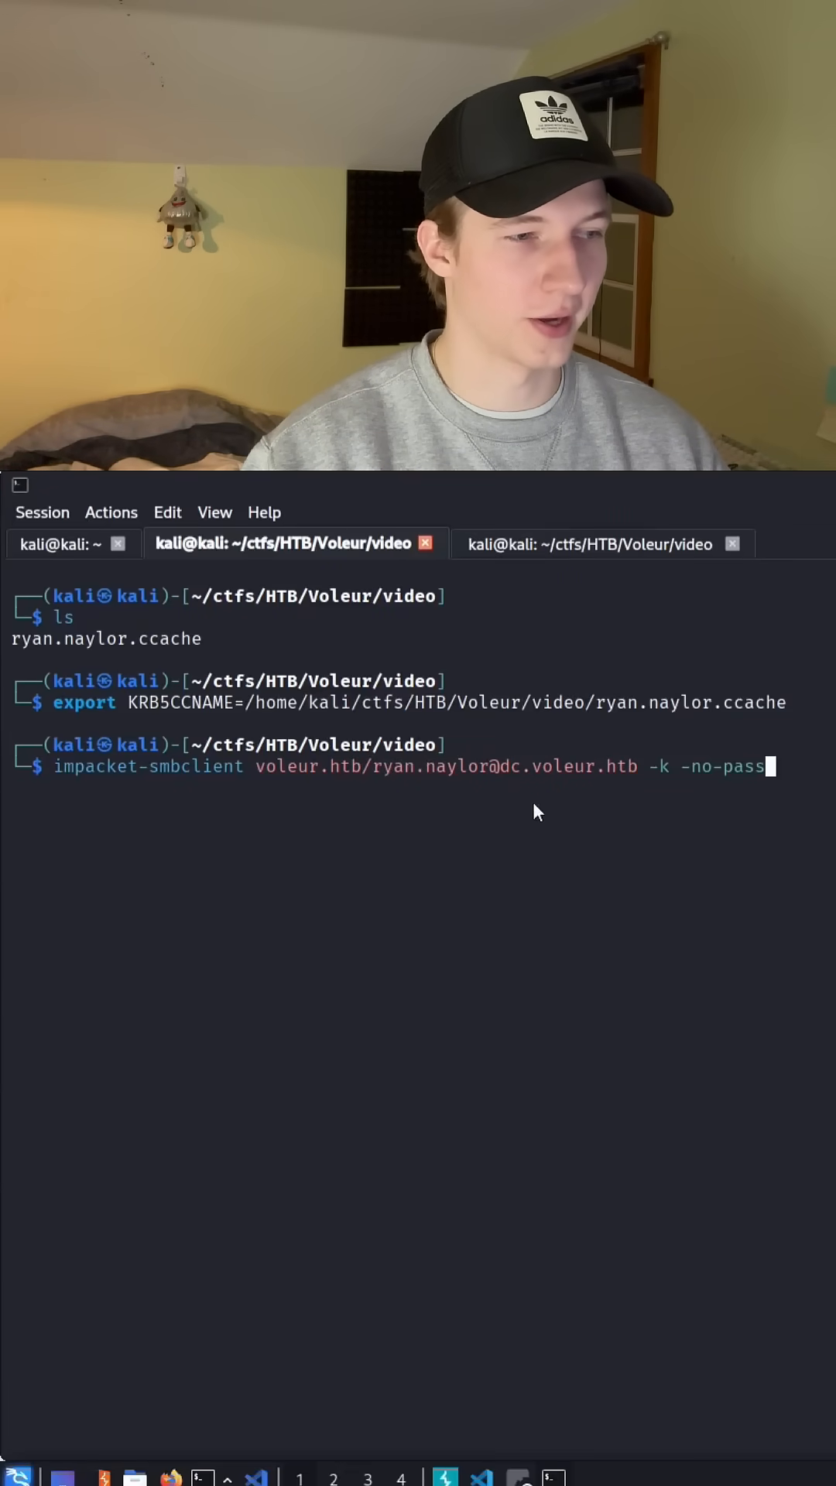
Connect to dc.voleur.htb via impacket-smbclient -k -no-pass and run shares
{"action": "key", "text": "Return"}
{"action": "type", "text": "sha"}
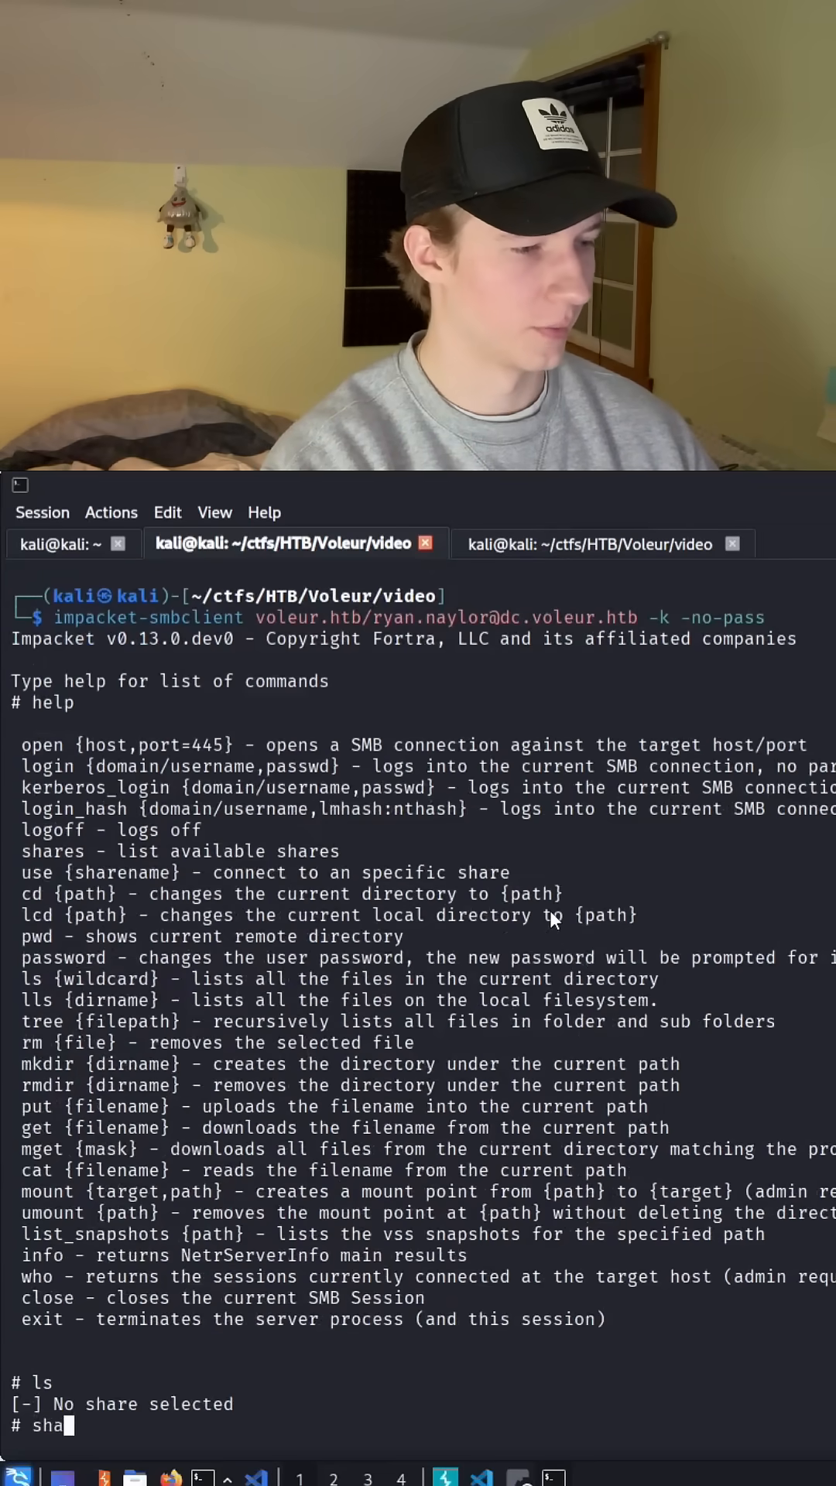
{"action": "key", "text": "Return"}
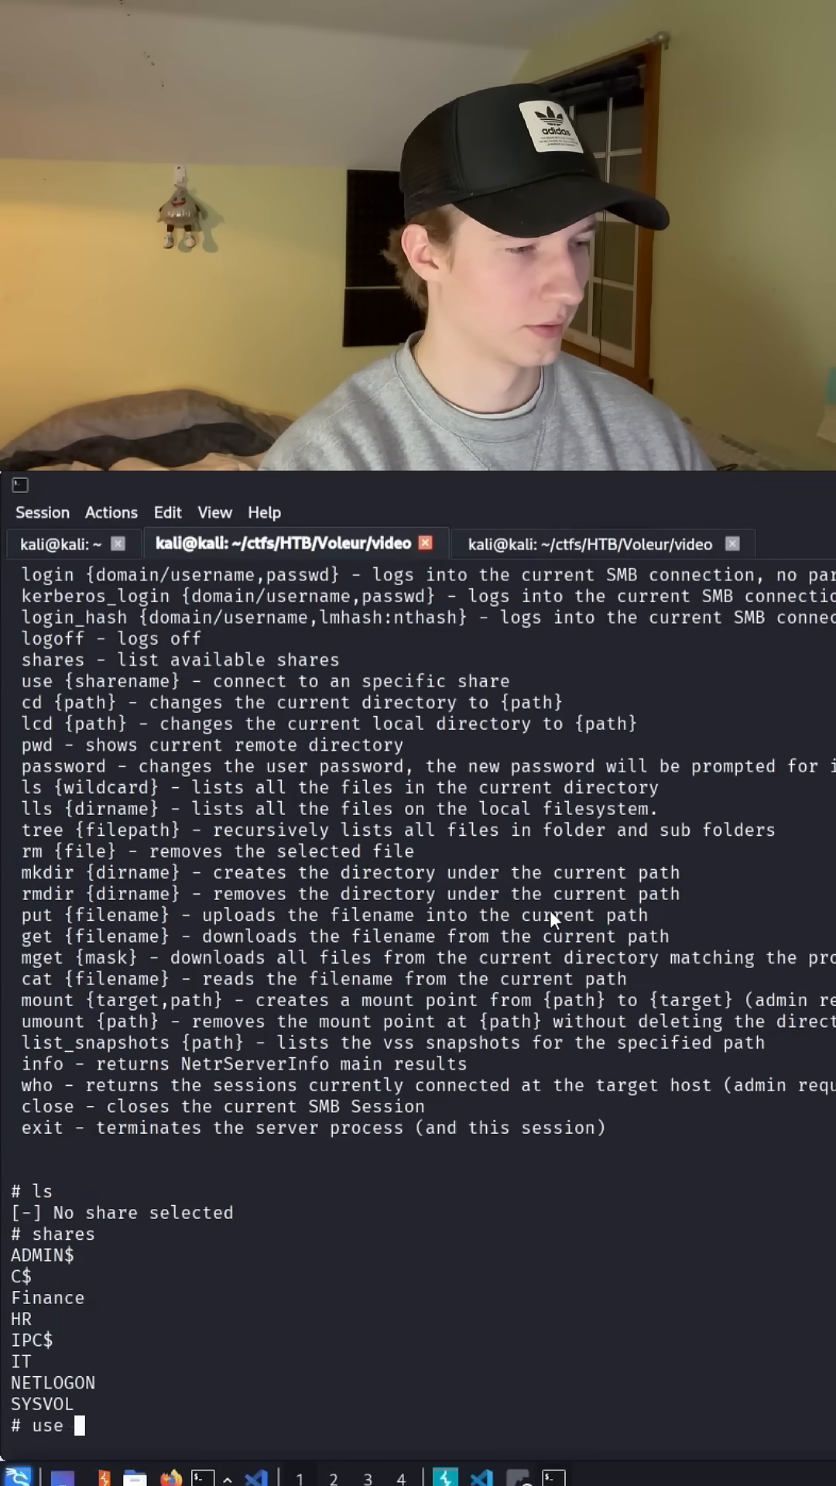